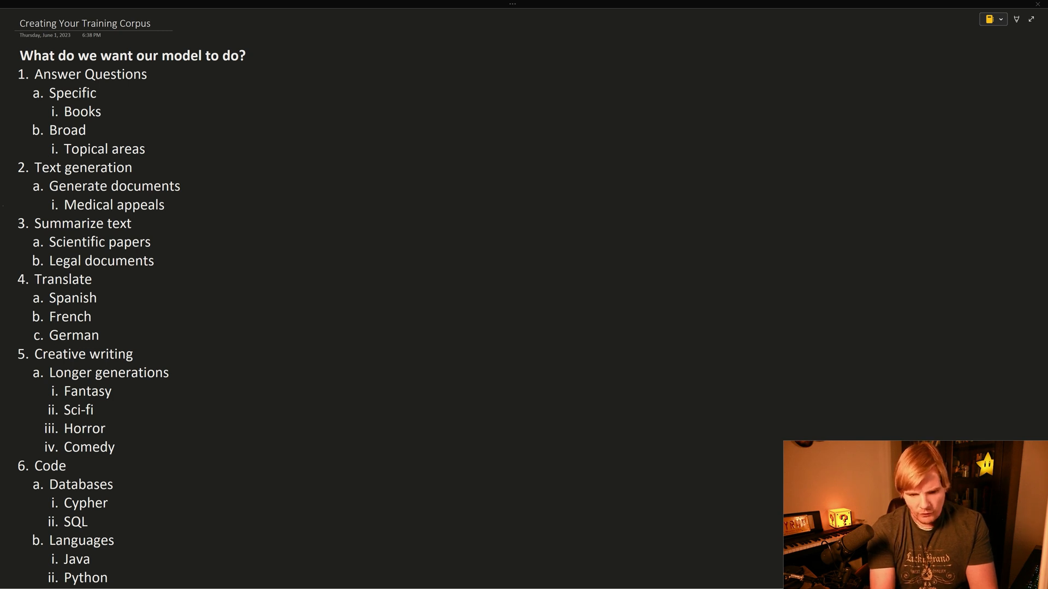
Draw ink arrows at Answer Questions, Books, Topical areas and Medical appeals in the corpus outline.
left_click_drag(252, 74, 190, 79)
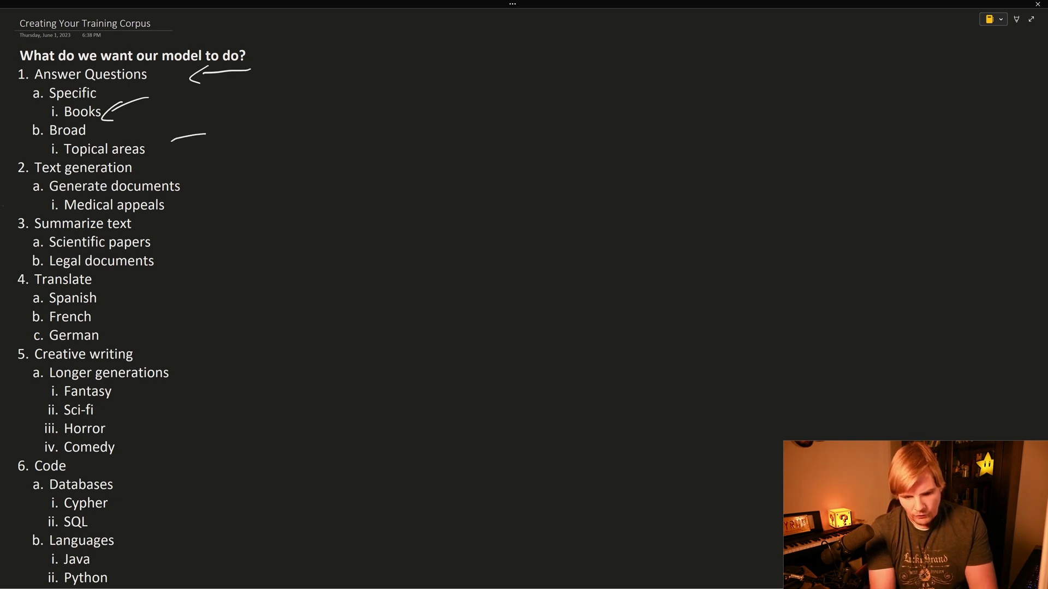
left_click_drag(207, 133, 164, 141)
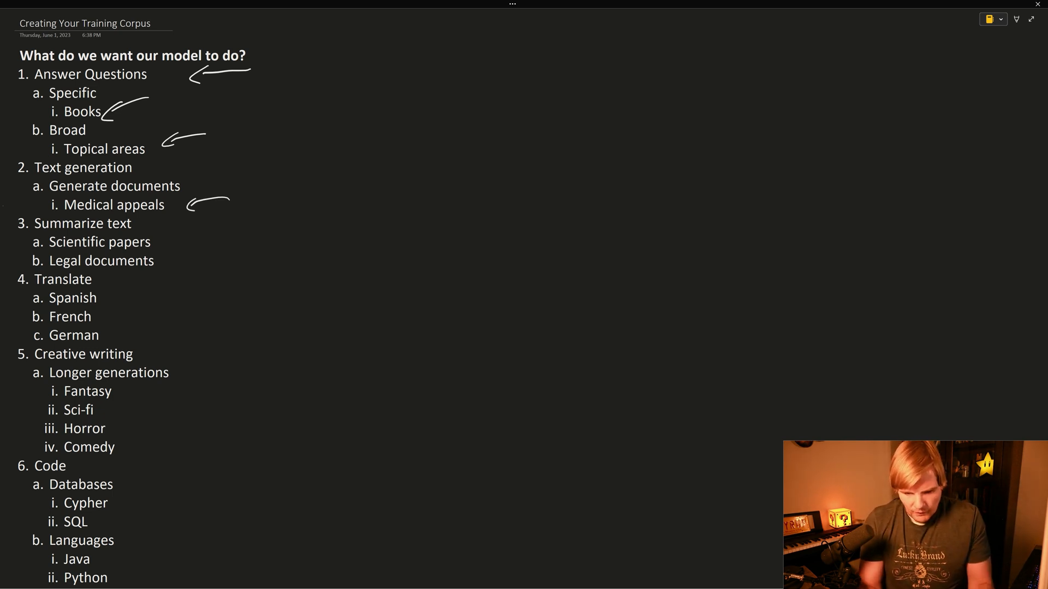
Mark the Text generation, summarization, translation, creative writing and Python items with ink strokes.
left_click_drag(150, 240, 198, 233)
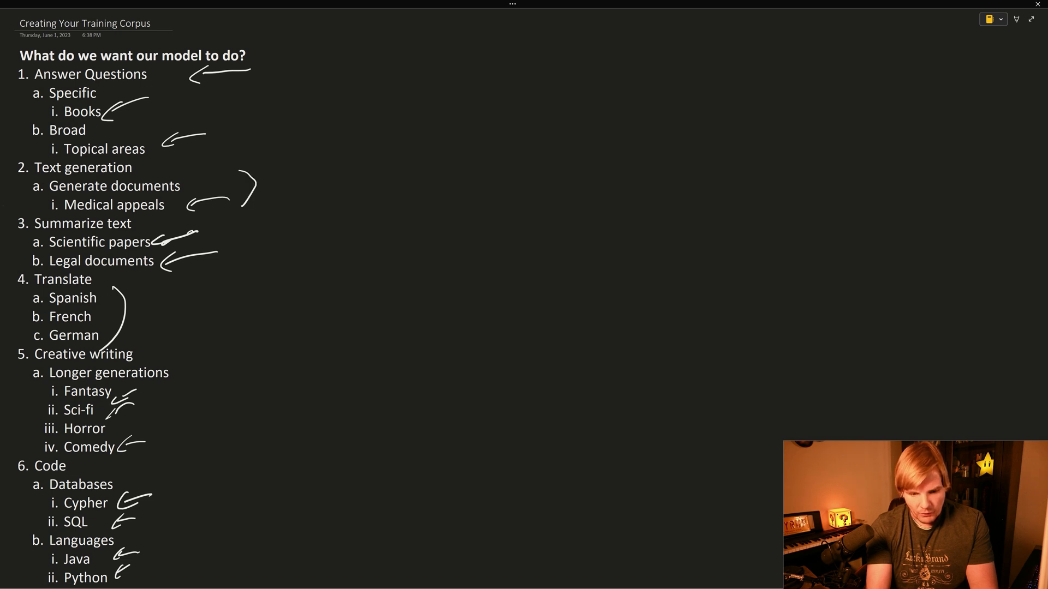
left_click_drag(261, 190, 371, 160)
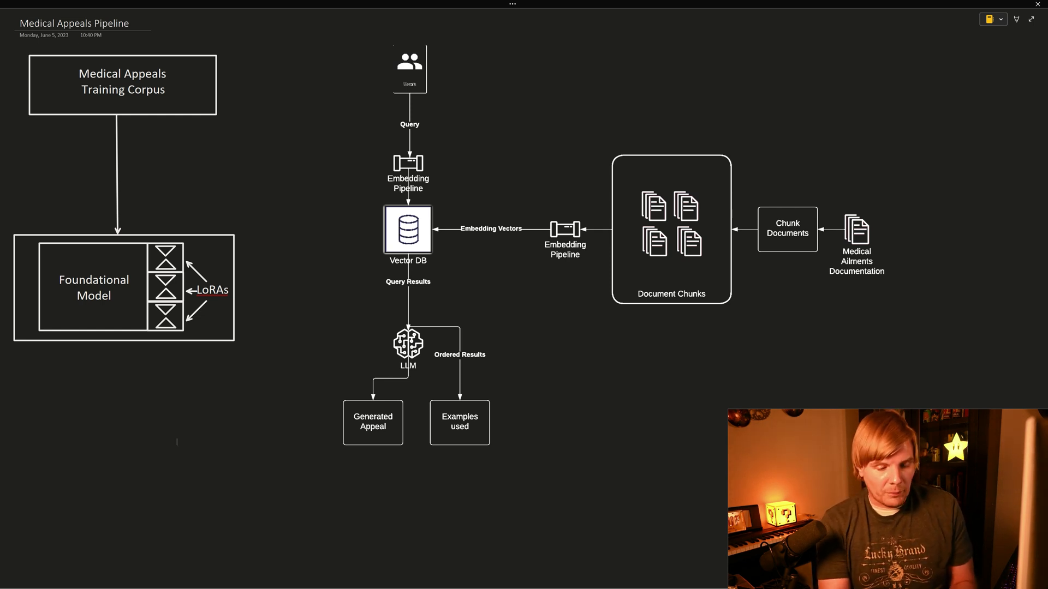
Ink arrows at the Training Corpus, Foundational Model and LoRAs, plus a curved arrow to the LLM.
left_click_drag(267, 34, 229, 60)
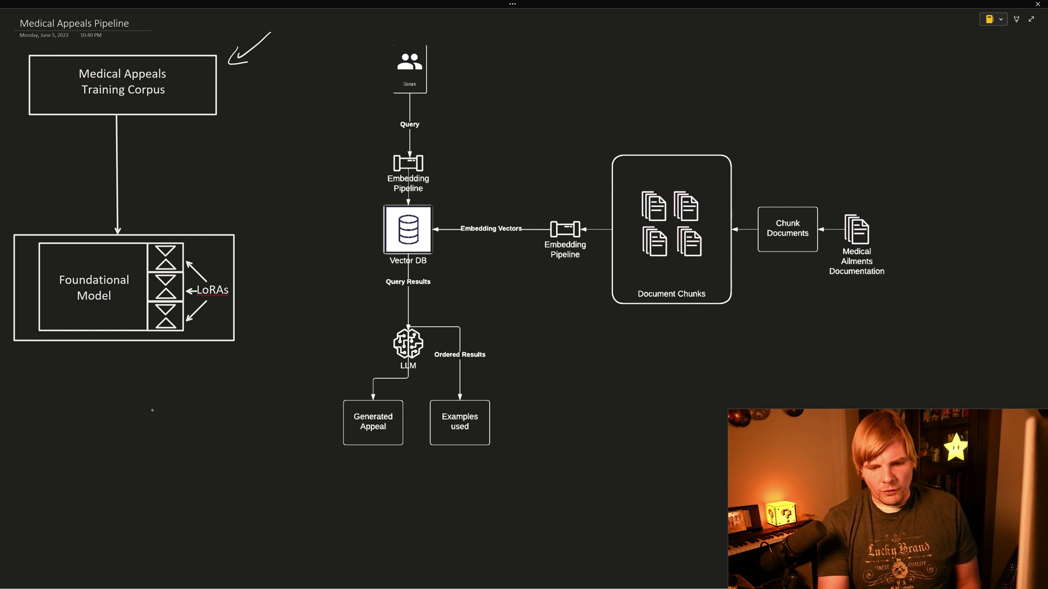
left_click_drag(151, 127, 142, 214)
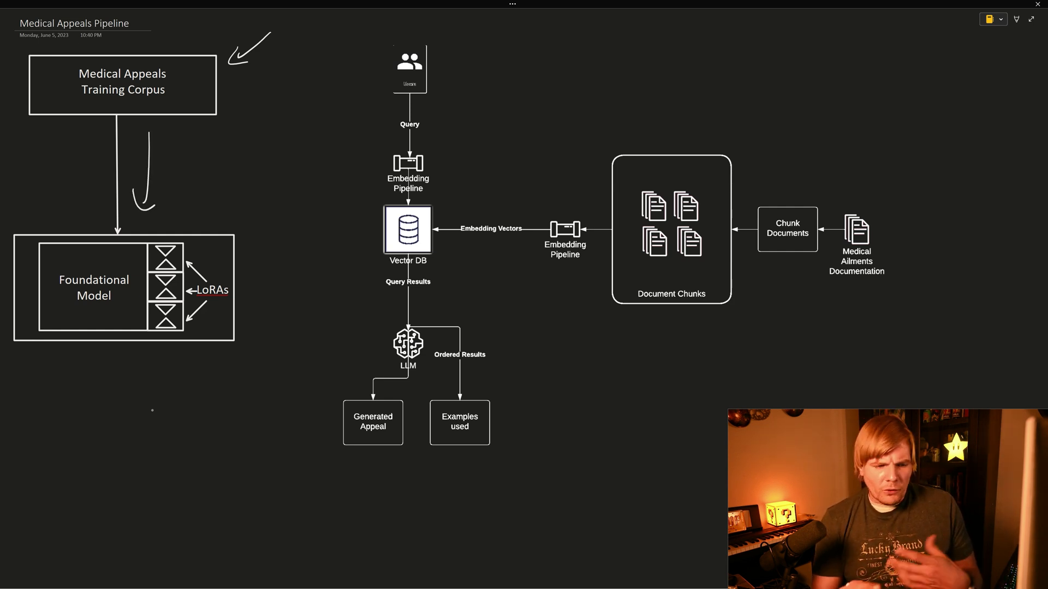
left_click_drag(270, 251, 240, 281)
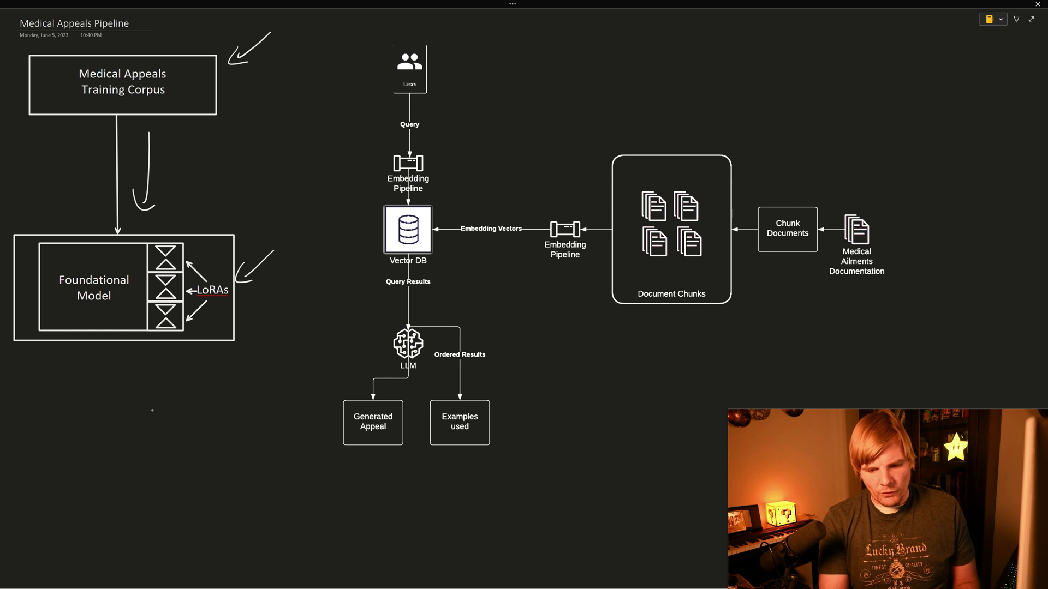
left_click_drag(243, 309, 374, 346)
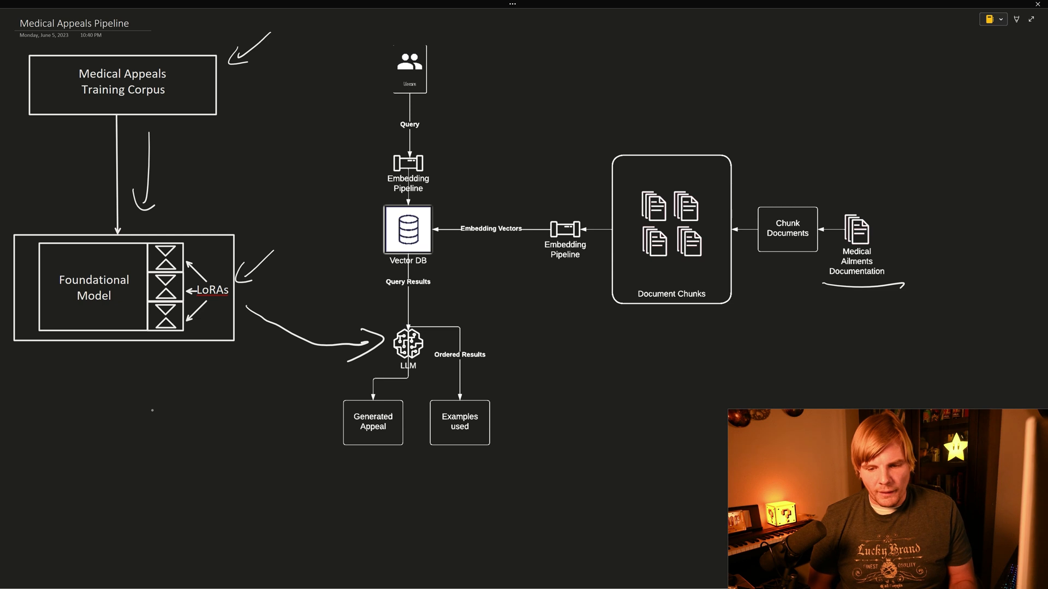
Ink an arrow at the right-hand Embedding Pipeline and handwrite the embedding size above the diagram.
left_click_drag(588, 151, 566, 208)
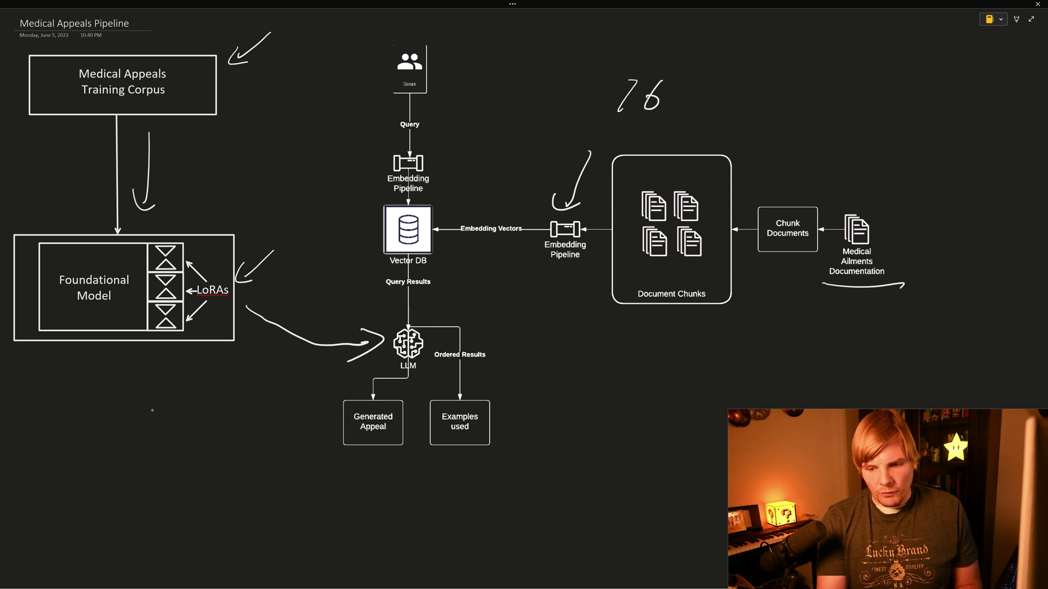
left_click_drag(658, 93, 677, 88)
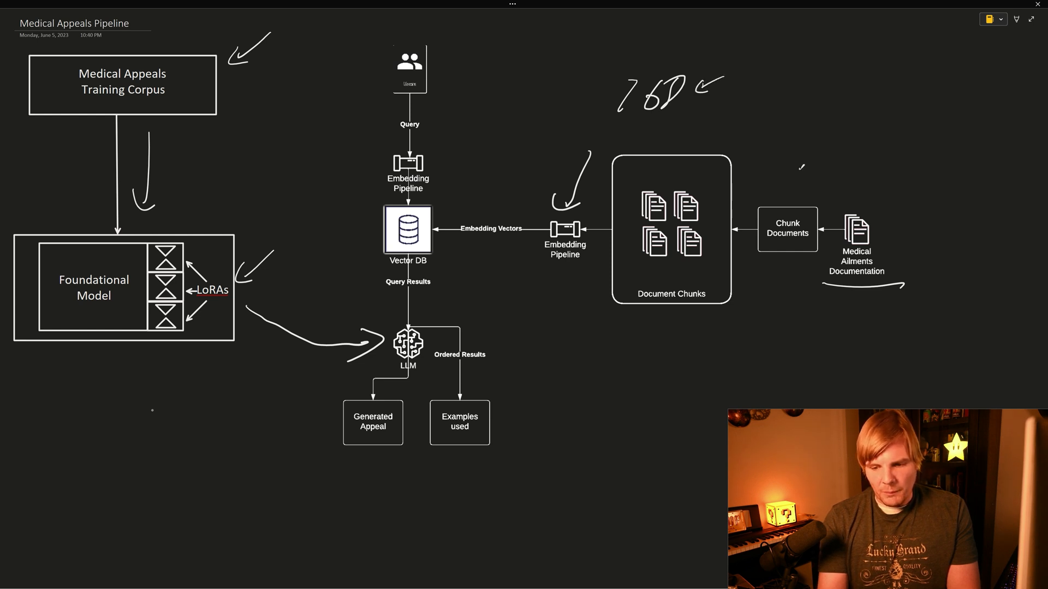
left_click_drag(802, 120, 785, 194)
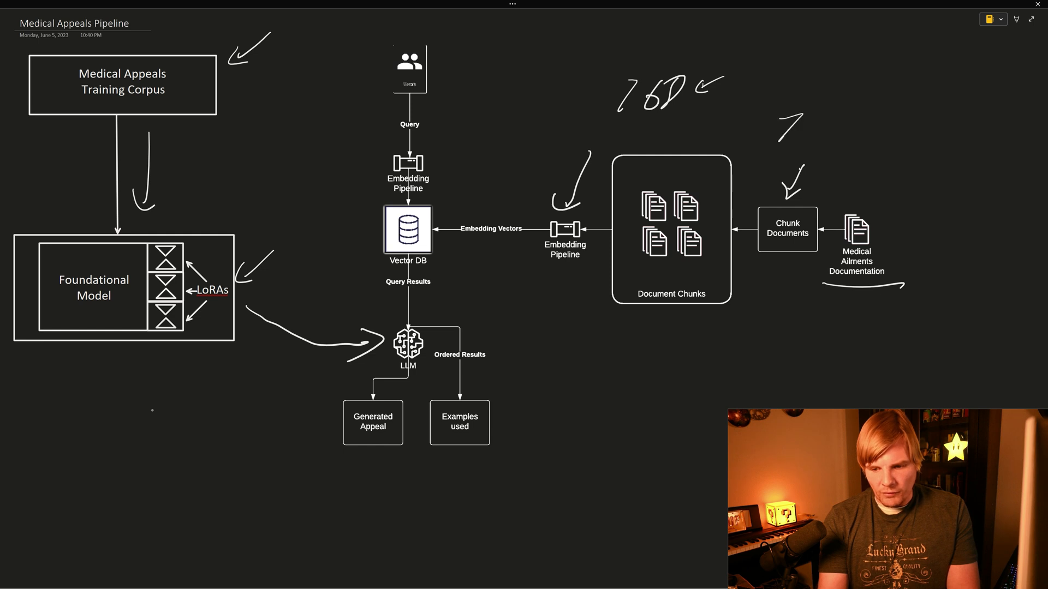
left_click_drag(799, 133, 862, 134)
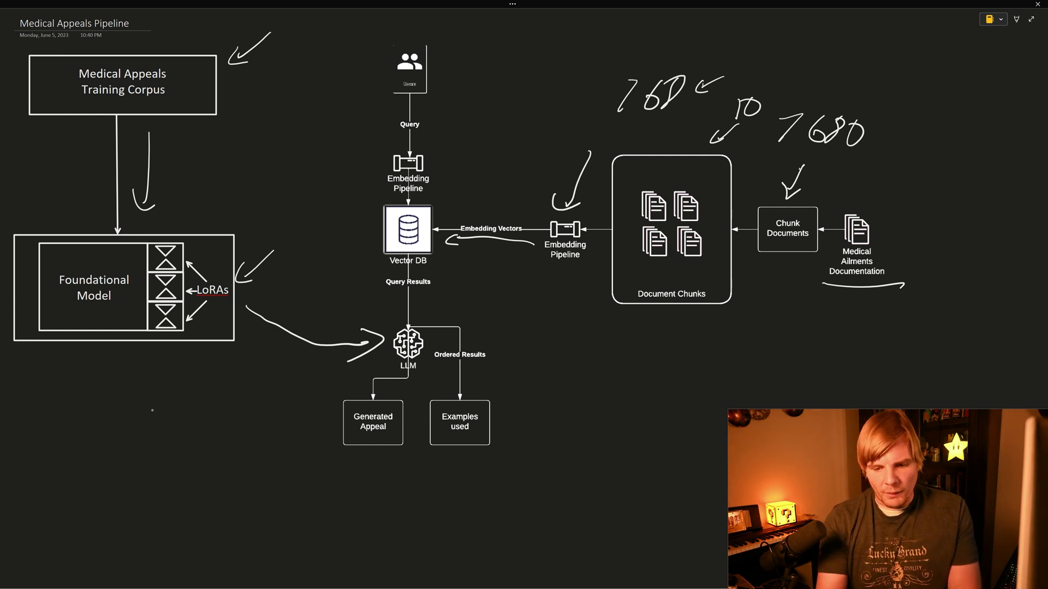
Point an arrow at the Vector DB box and note chromadb and Pinecone beside it.
left_click_drag(438, 197, 478, 154)
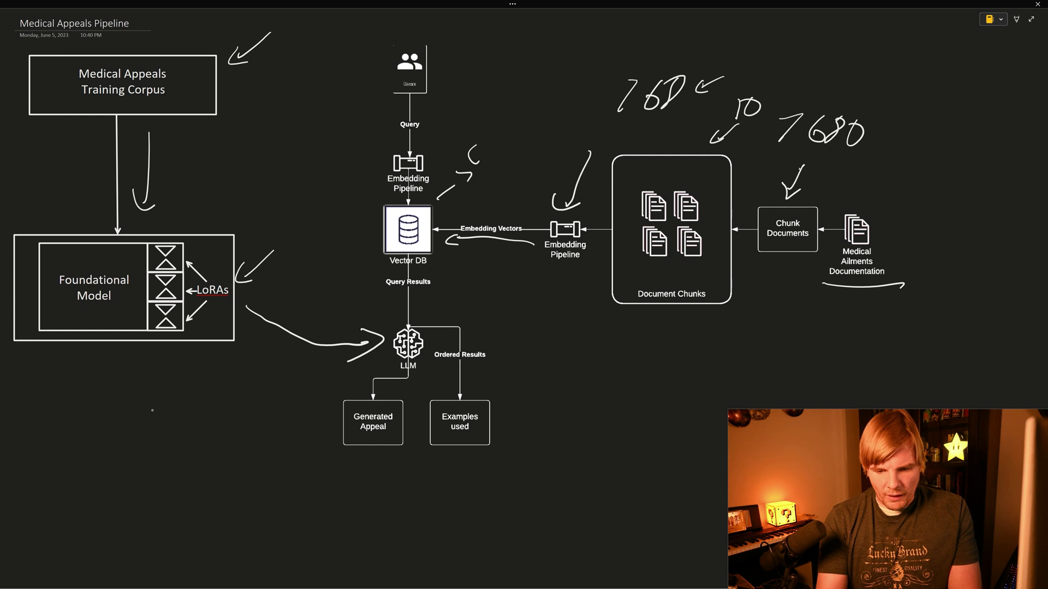
type("chro")
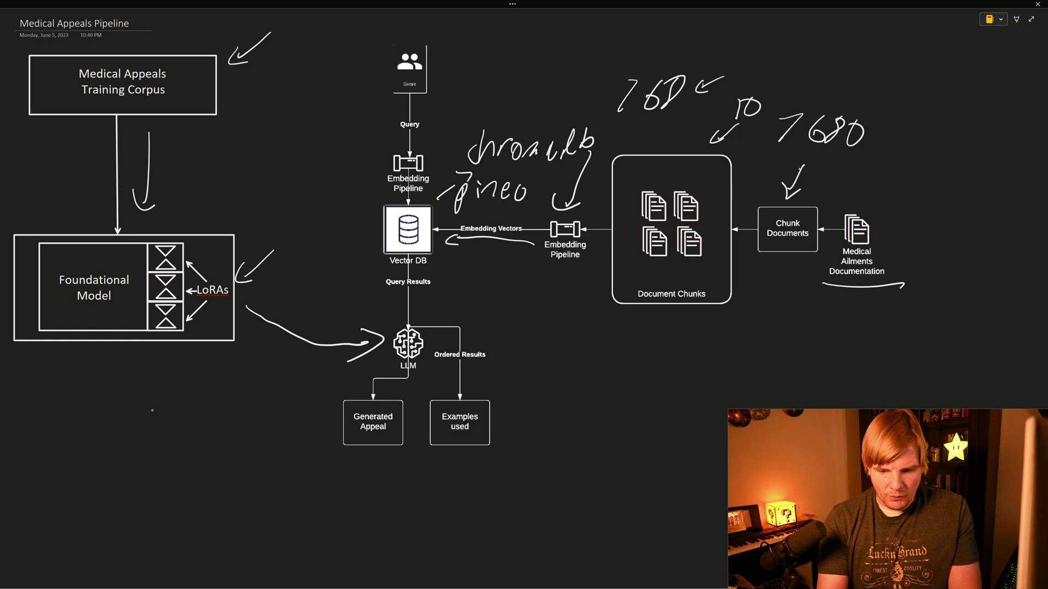
type("one")
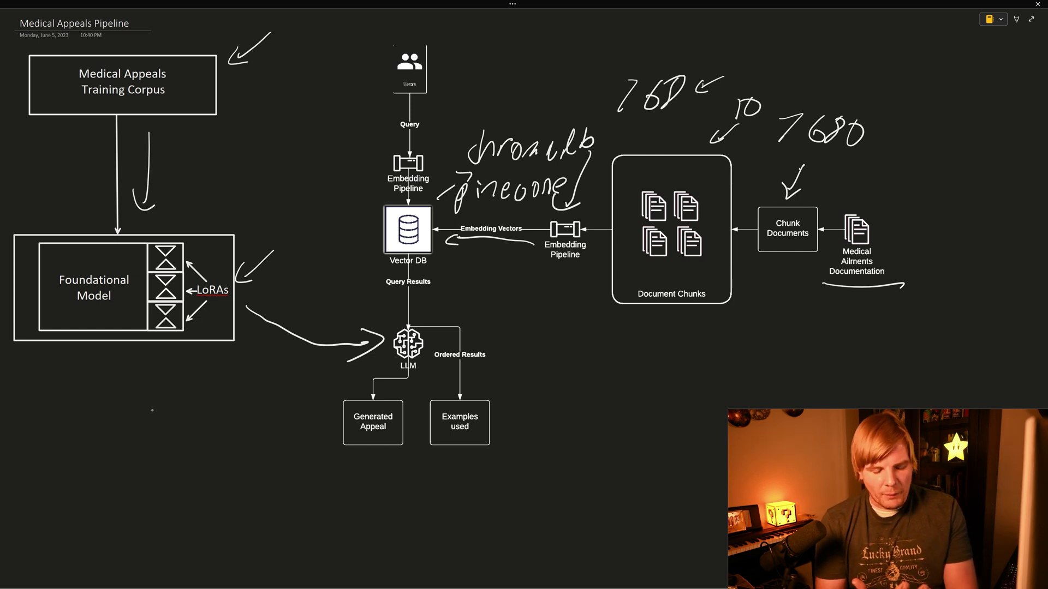
left_click_drag(371, 97, 377, 207)
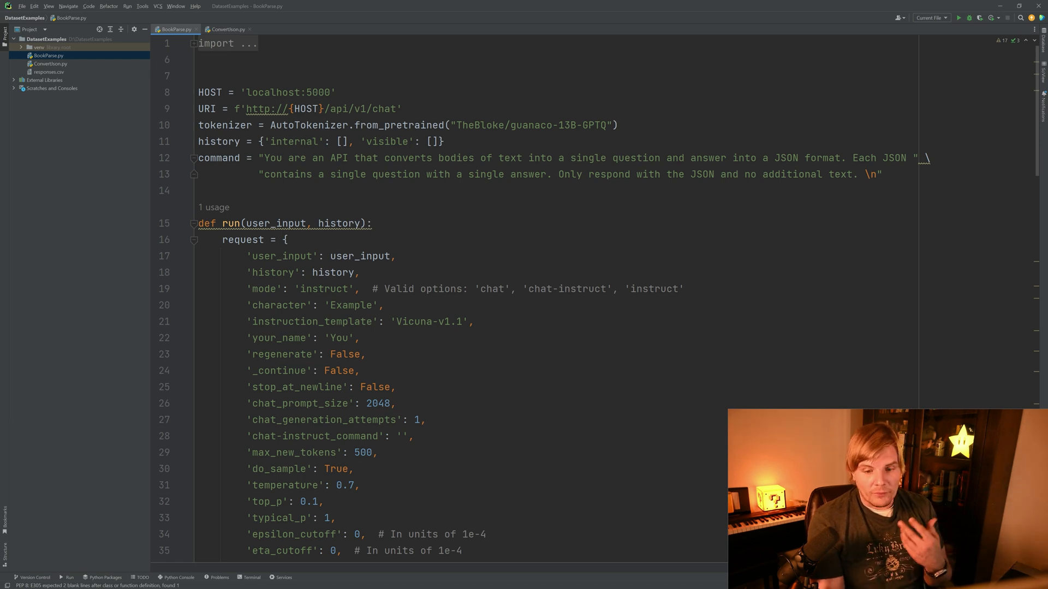
scroll("down", 3)
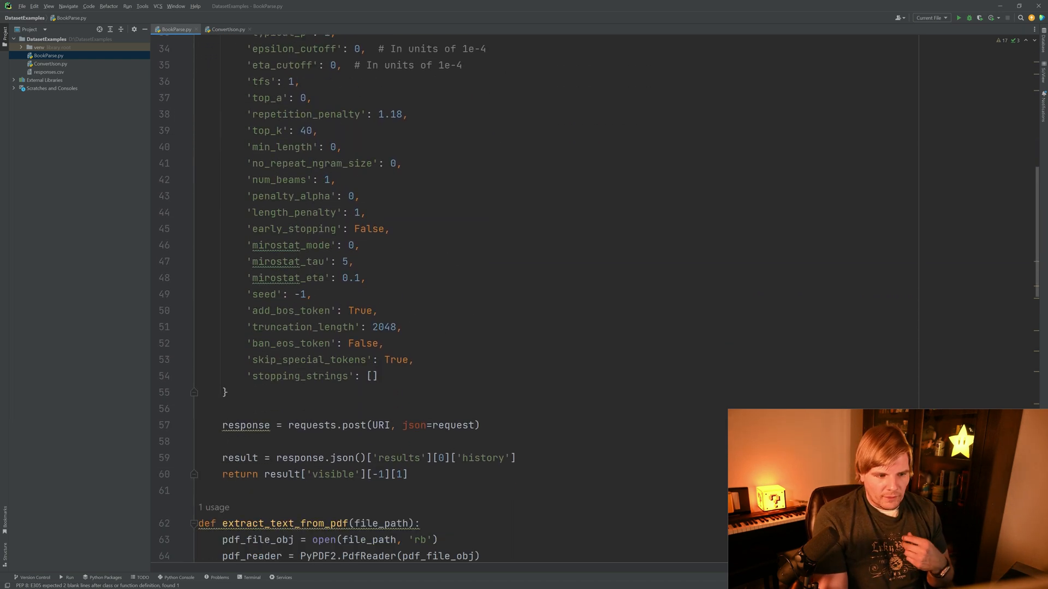
scroll("down", 3)
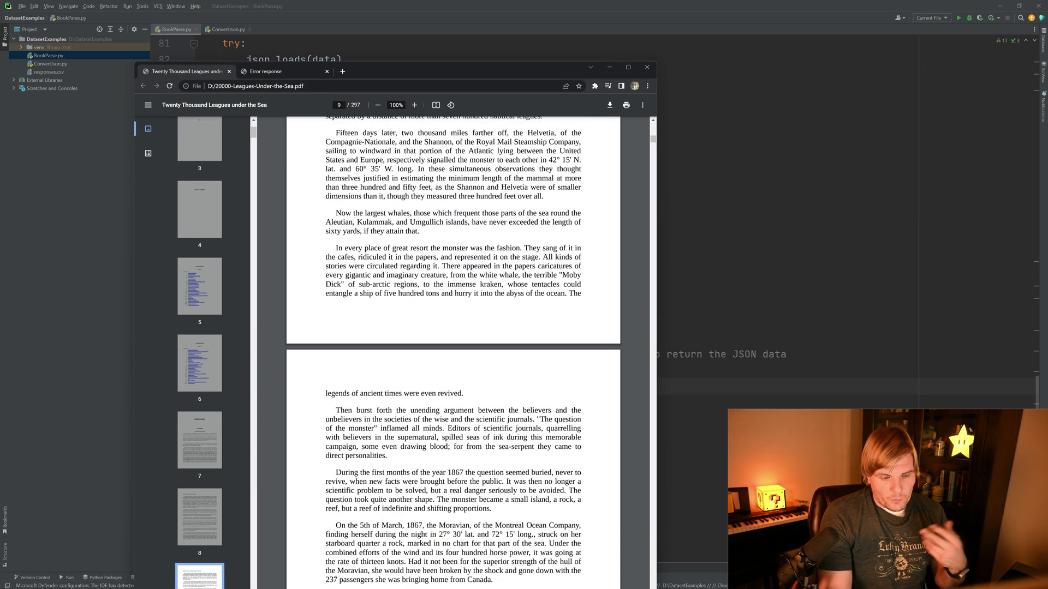
Scroll through the pages of the 20000-Leagues-Under-the-Sea.pdf source text.
scroll("down", 3)
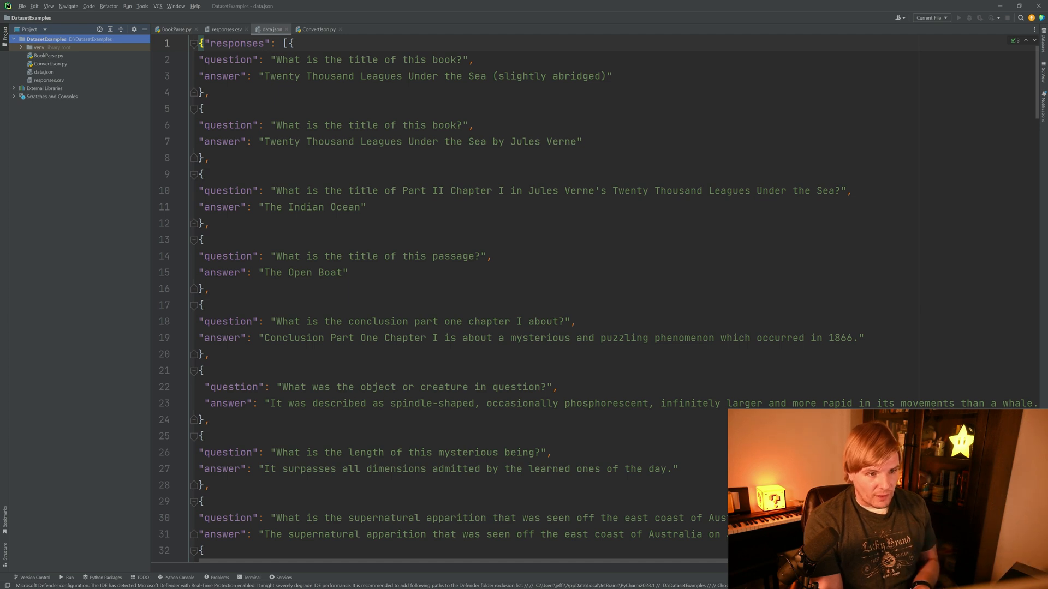
Scroll through the generated question-answer responses in data.json.
scroll("down", 3)
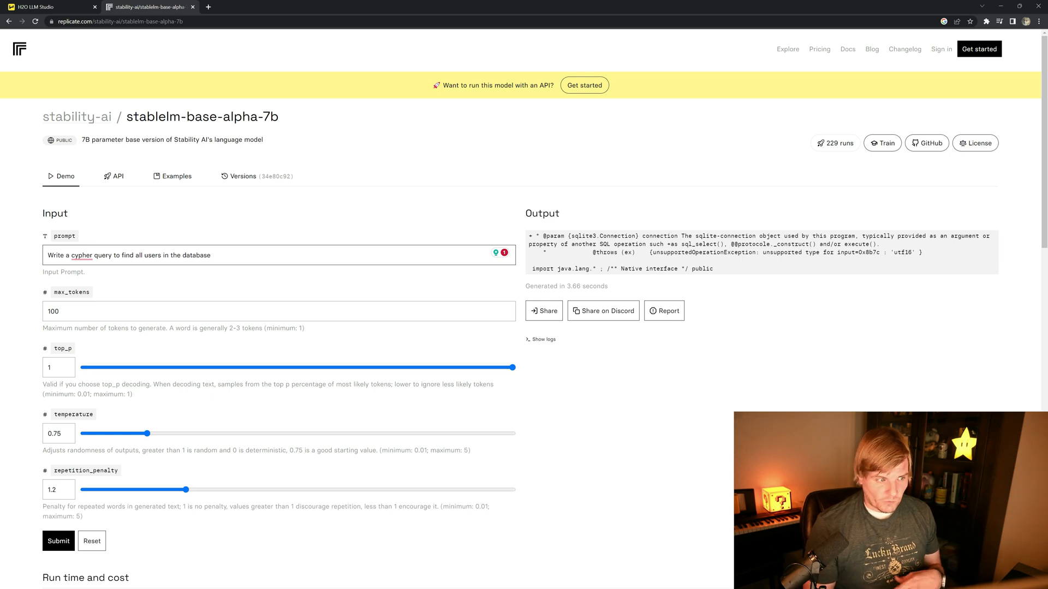
Place the cursor in the stablelm-base-alpha-7b prompt box requesting a Cypher query.
left_click(211, 256)
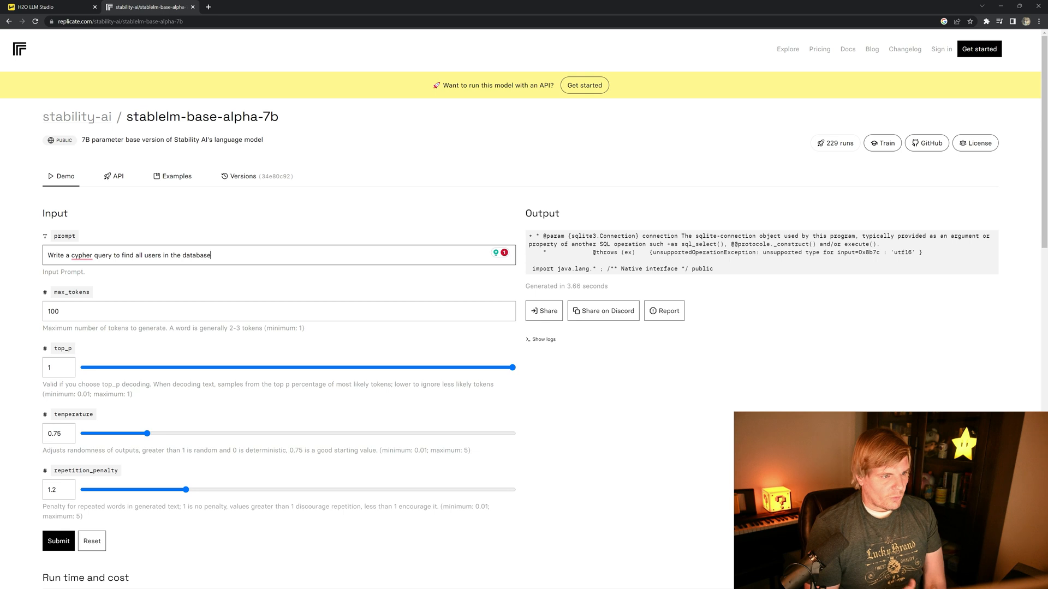
left_click(58, 540)
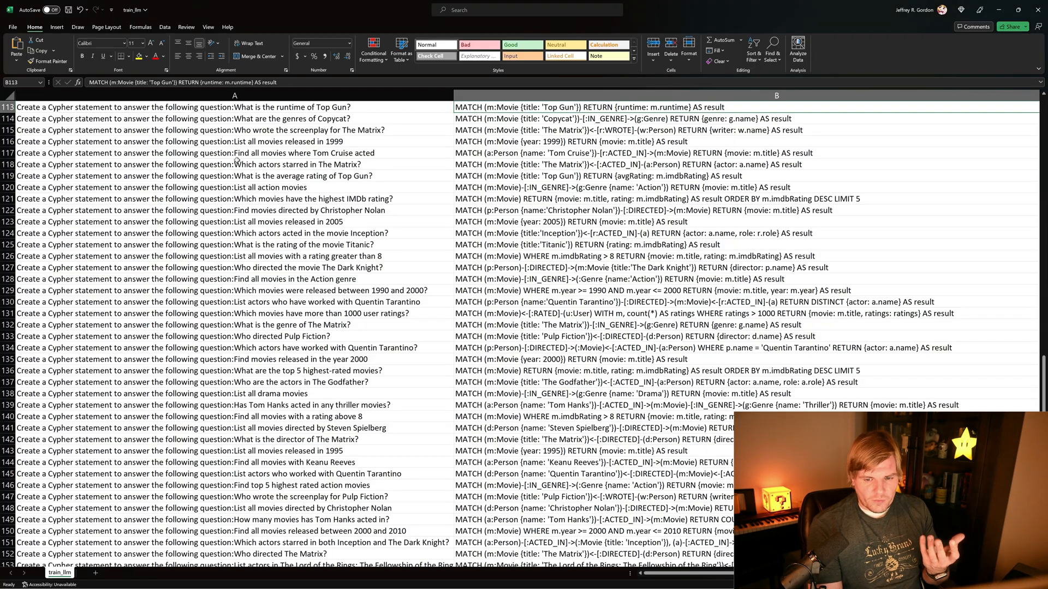
Scroll the train_llm sheet to row 1 showing the instruction and output headers.
scroll("down", 3)
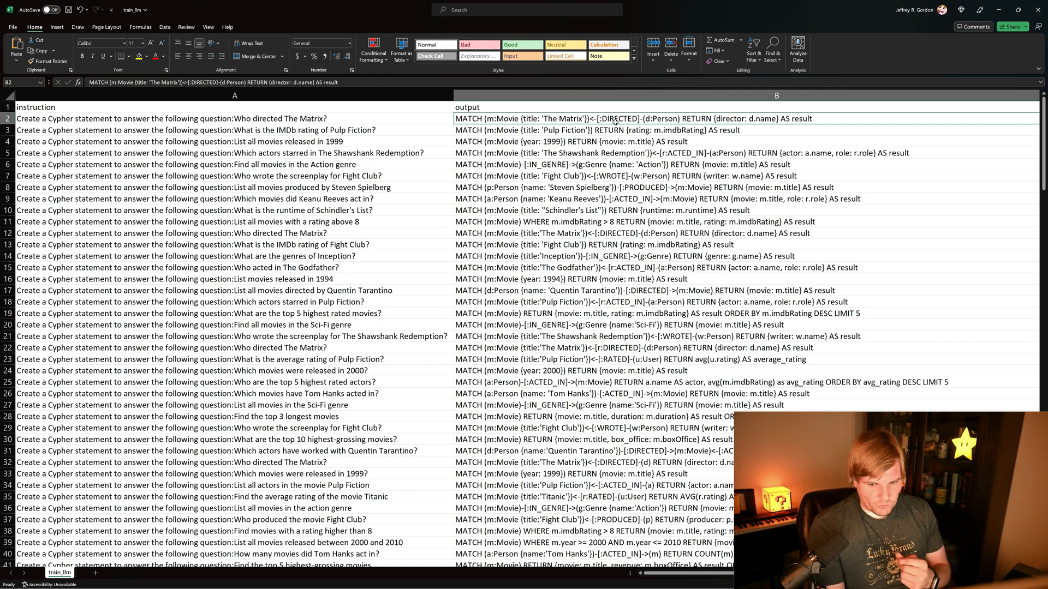
mouse_move(420, 120)
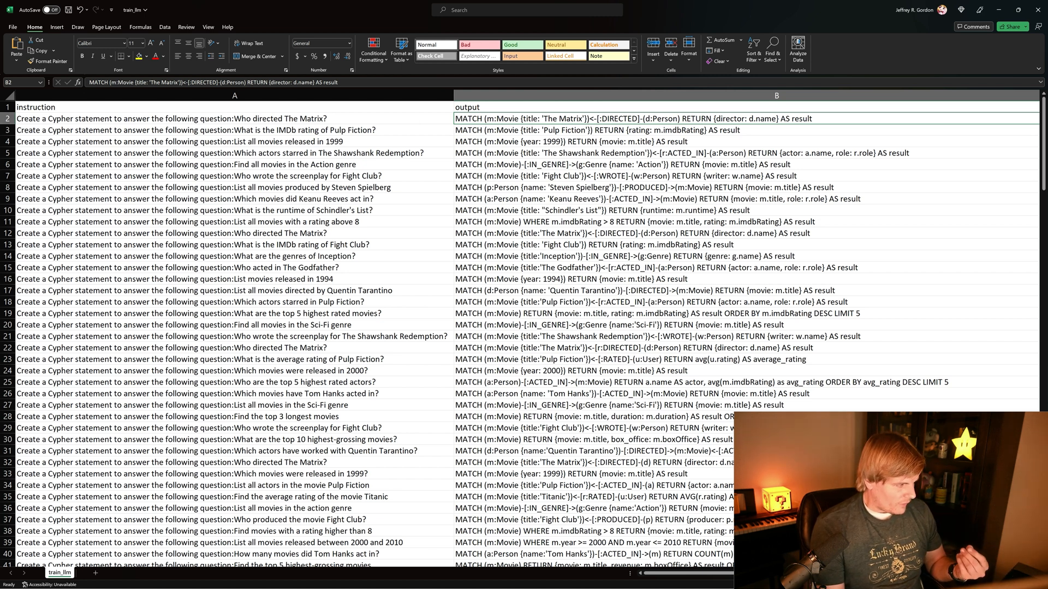
Ask the fine-tuned model for a Cypher query finding all users in the database and send it.
left_click(47, 7)
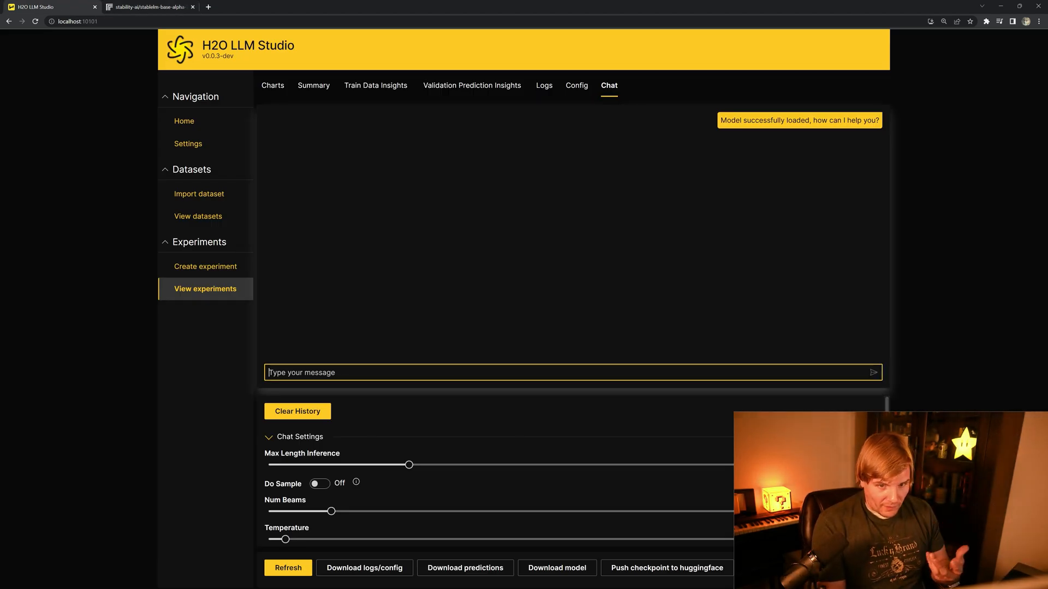
type("What was the object or creature in question")
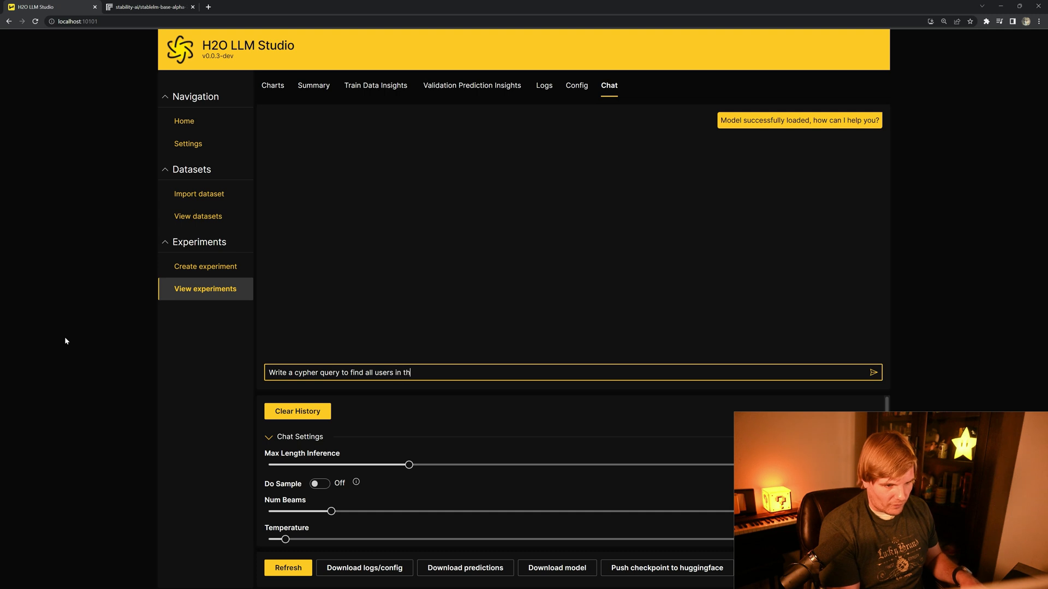
type("e databas")
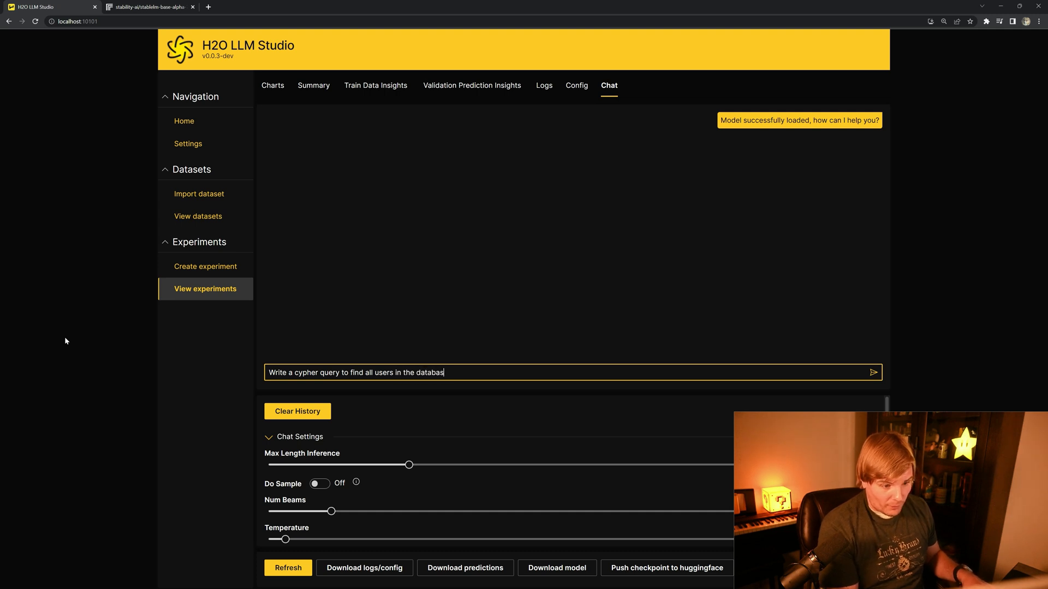
left_click(874, 372)
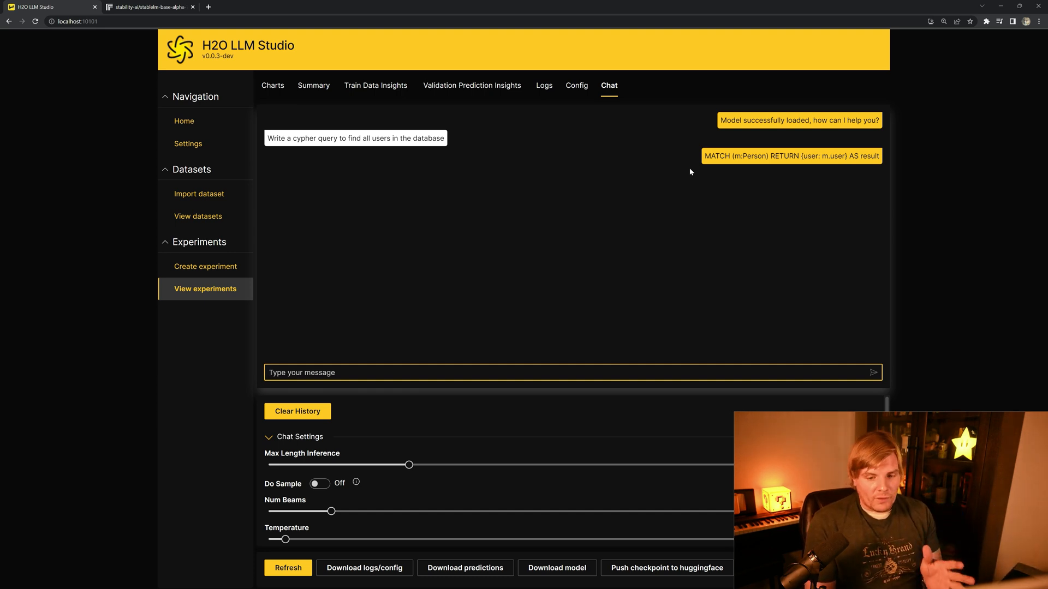
Bring up the text-generation web UI holding the Medicare appeal prompt.
left_click(301, 373)
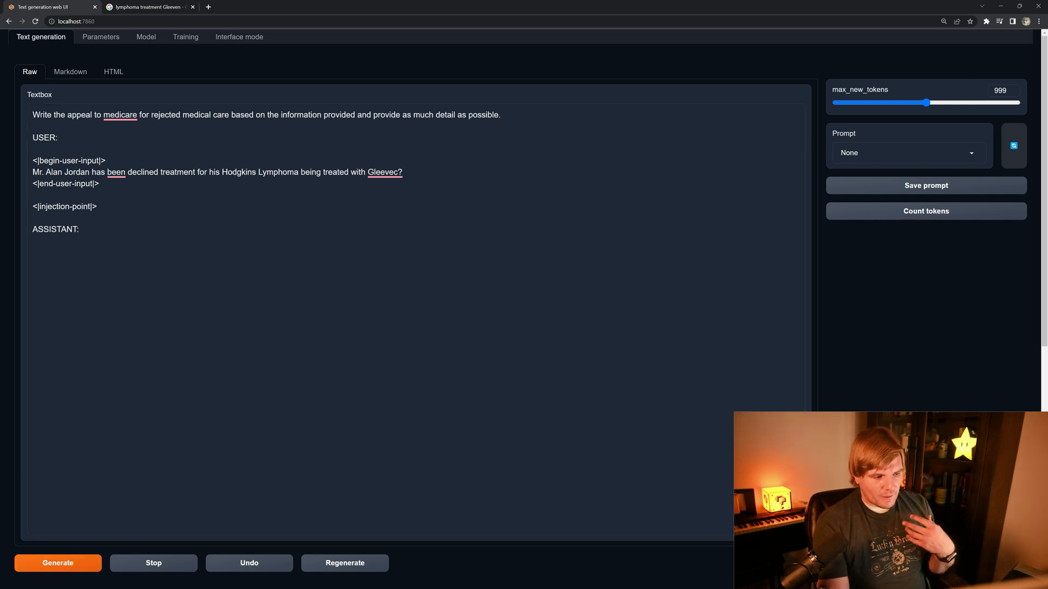
left_click(58, 563)
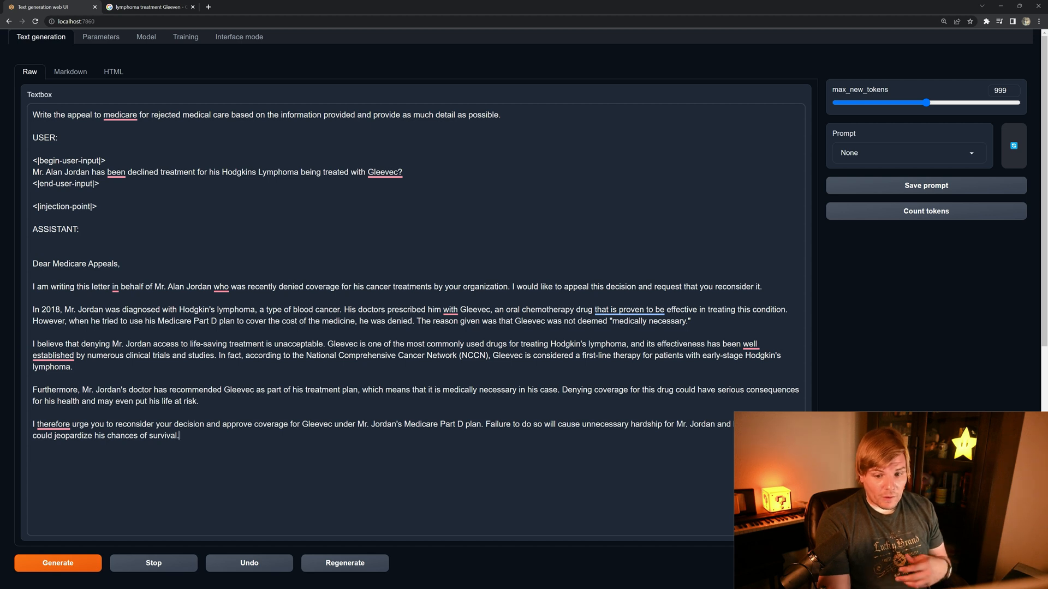
scroll("down", 3)
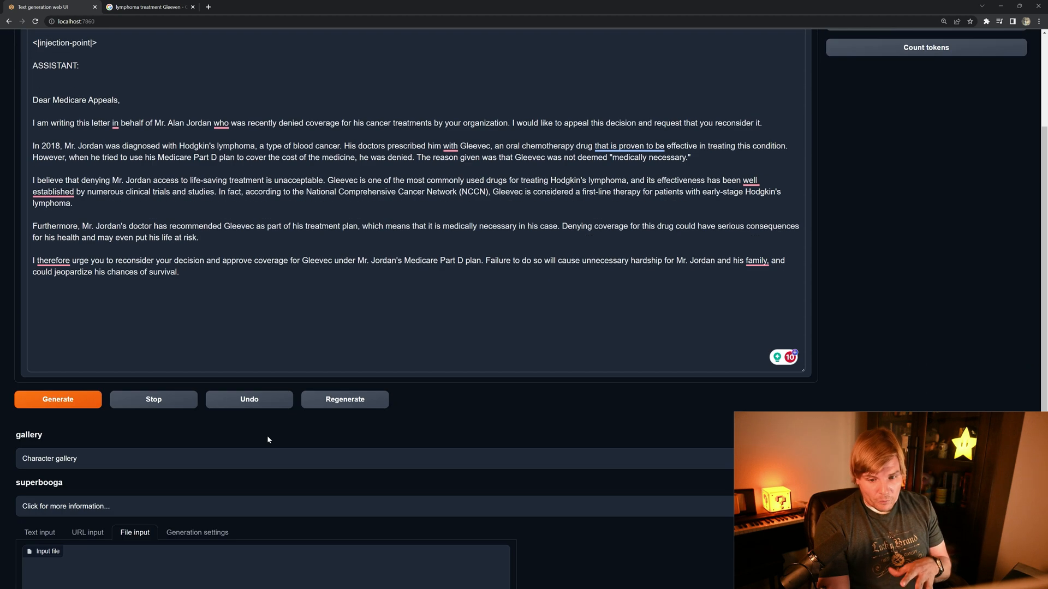
Scroll down toward the superbooga extension to load output.csv as embedded medical data.
scroll("down", 3)
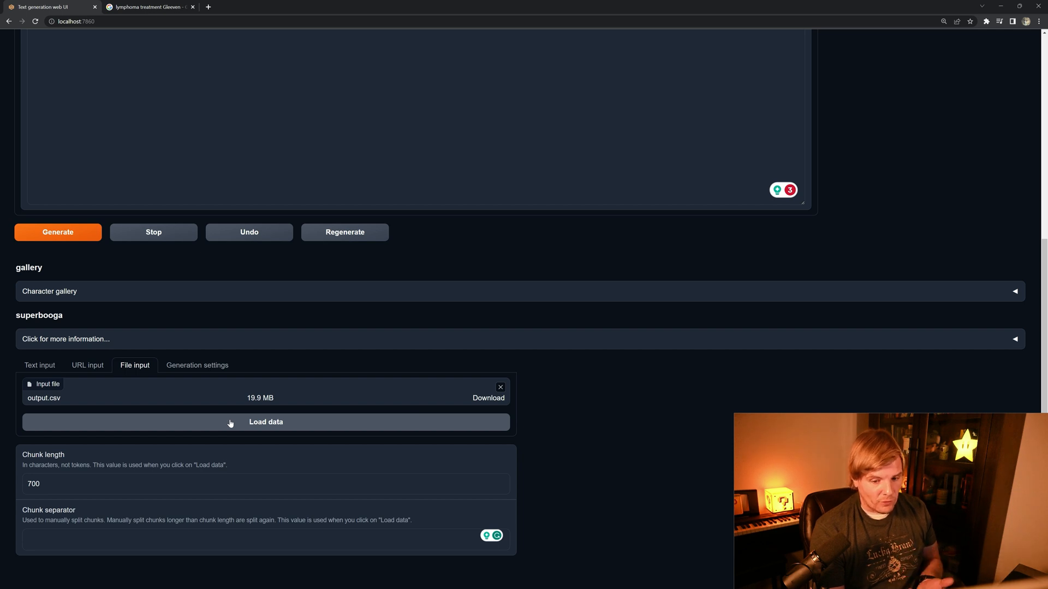
mouse_move(208, 292)
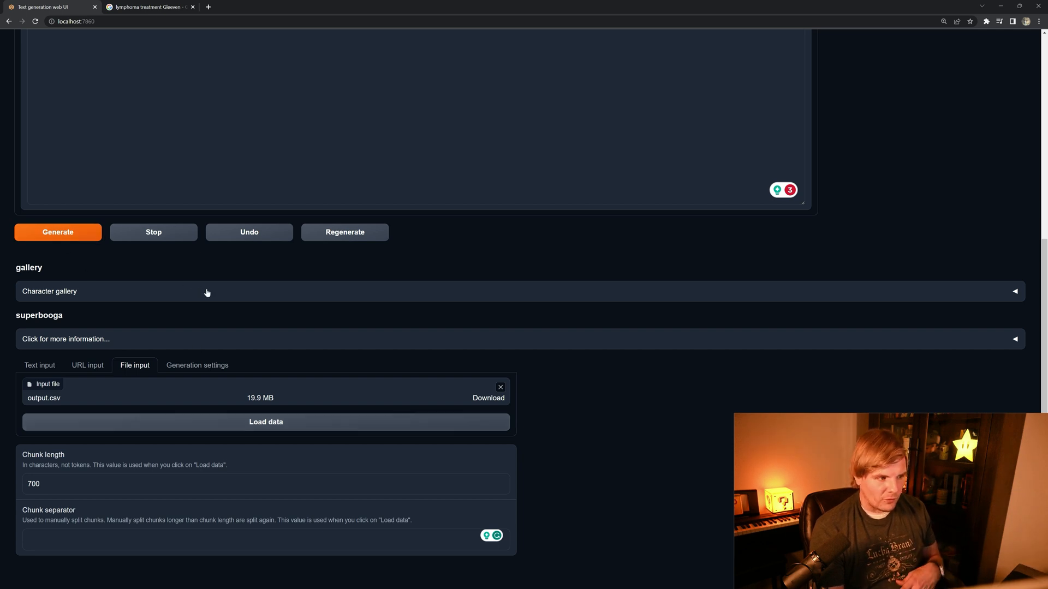